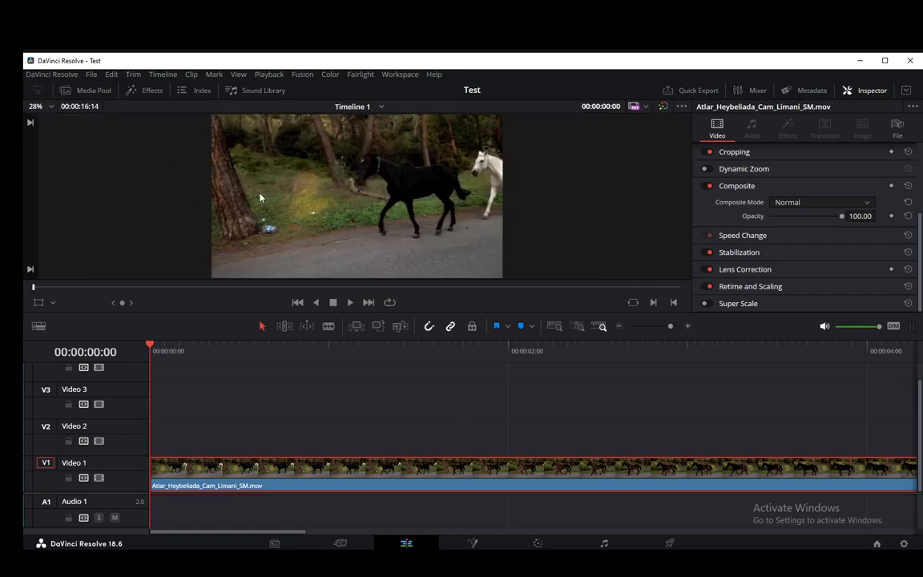
mouse_move(117, 137)
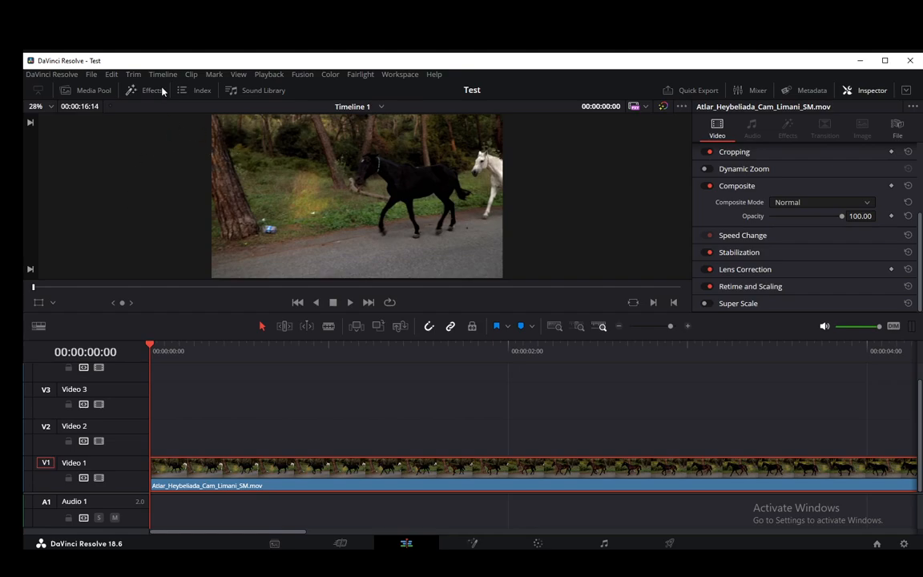
Drag the Text (Basic Title) from Effects > Titles onto Video 2 above the horse clip.
click(153, 90)
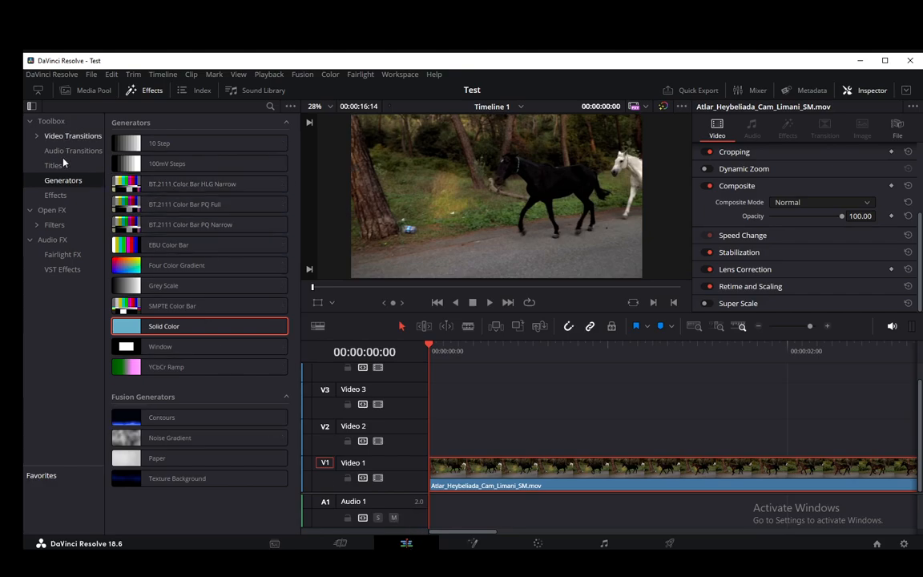
click(53, 165)
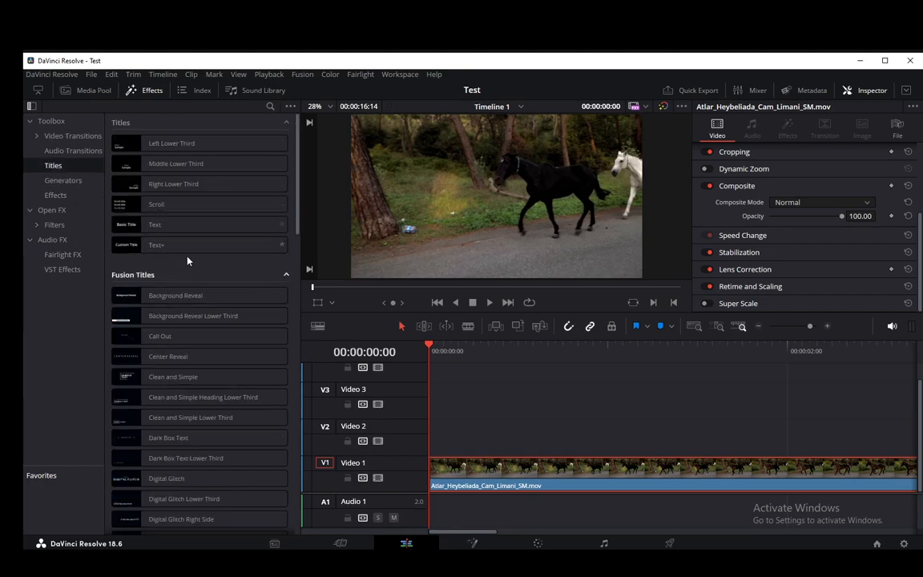
drag(154, 224, 560, 437)
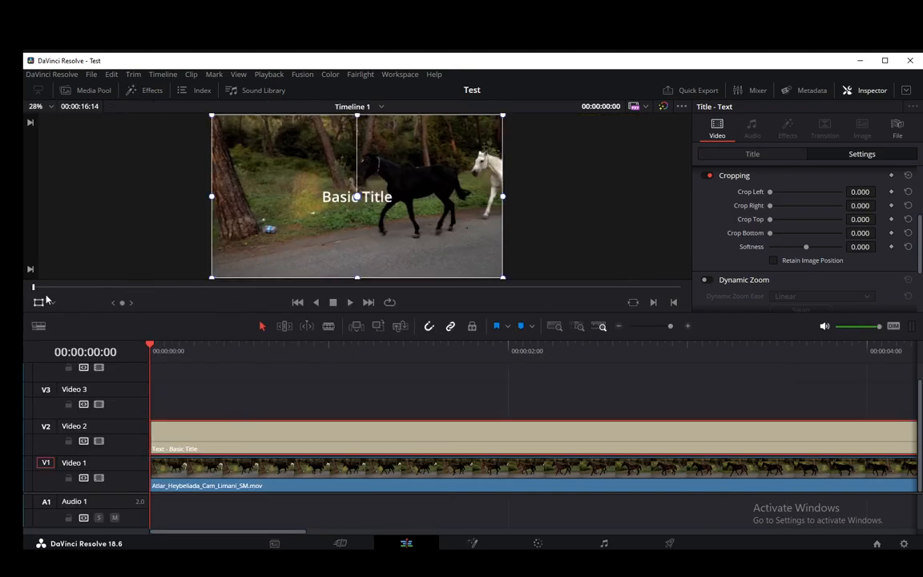
Move the Basic Title text in the viewer to the lower-left area over the road.
drag(356, 196, 240, 230)
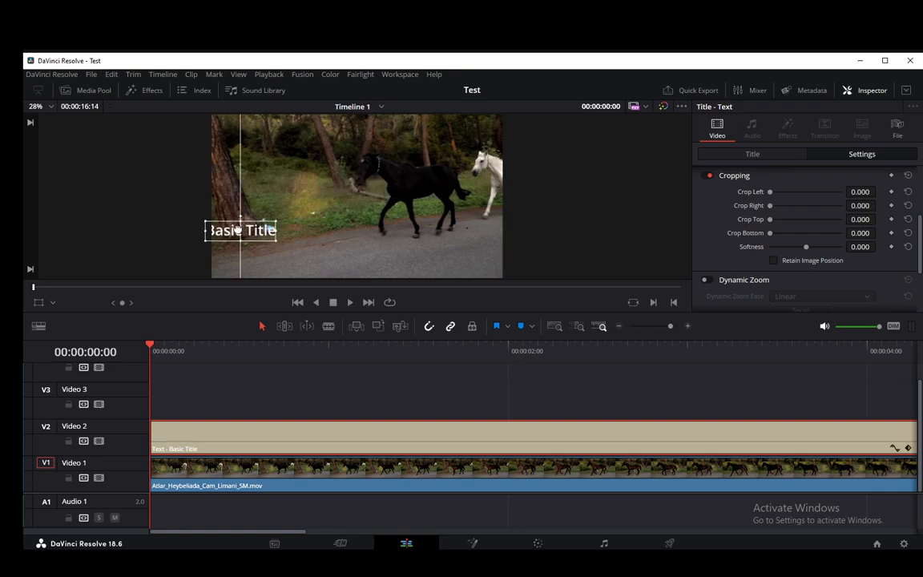
drag(241, 231, 298, 262)
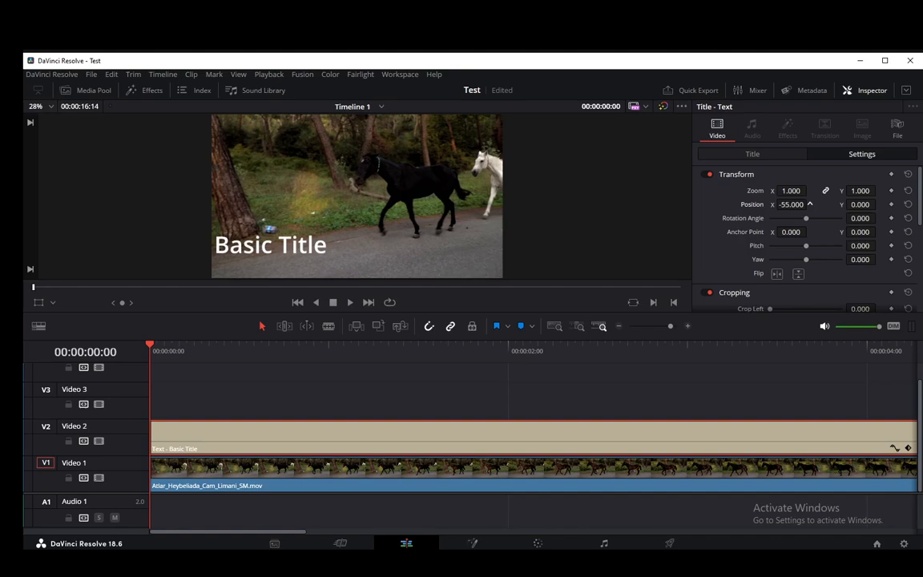
Scrub the title's Transform Position X to -68 in the Inspector.
drag(790, 204, 781, 205)
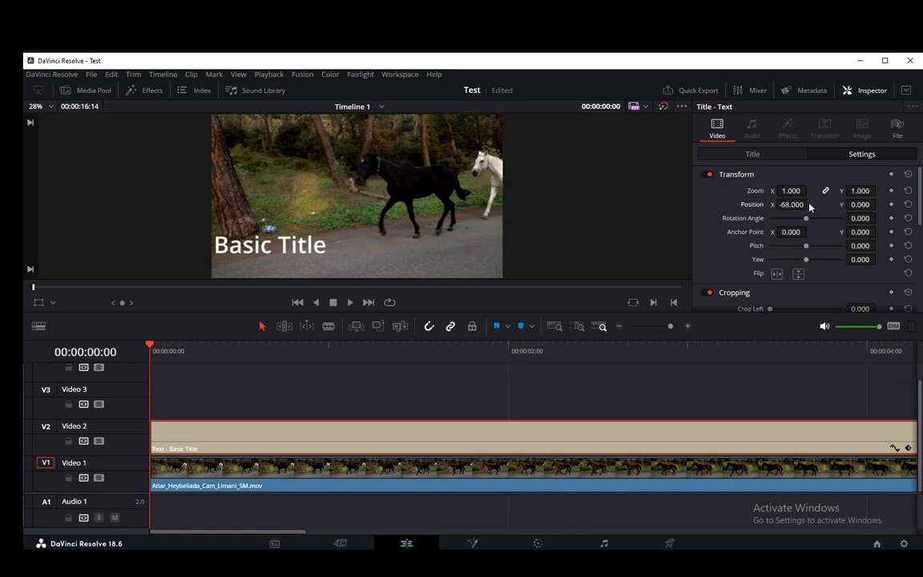
scroll(down, 3)
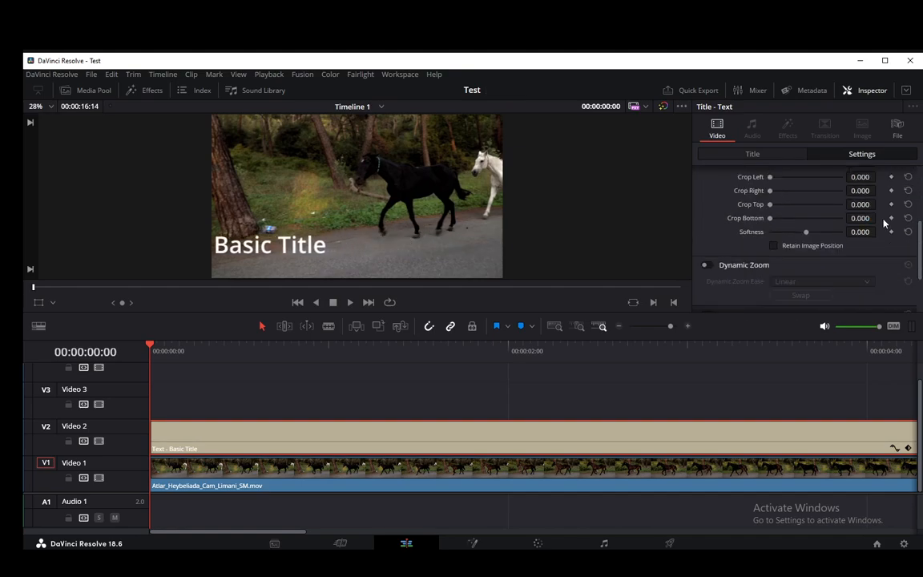
scroll(down, 3)
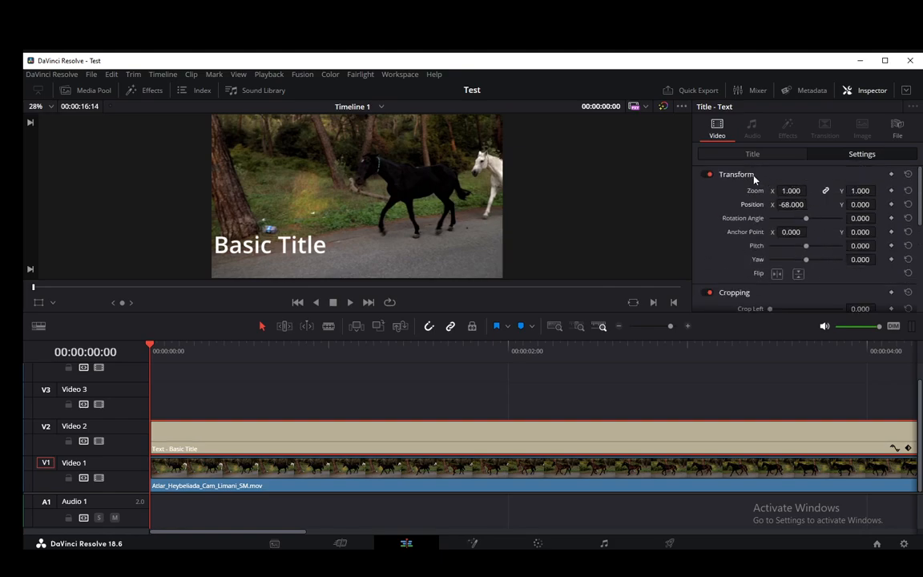
scroll(down, 3)
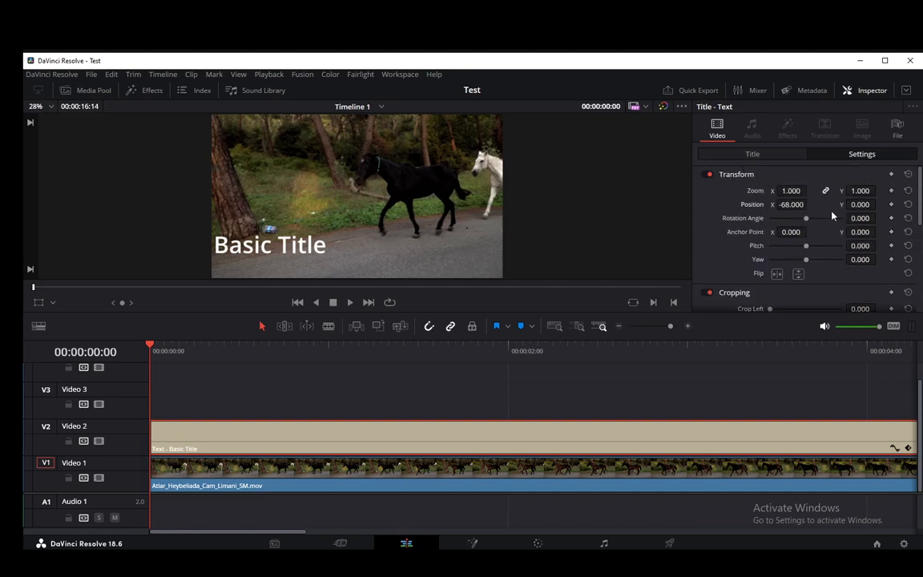
mouse_move(829, 205)
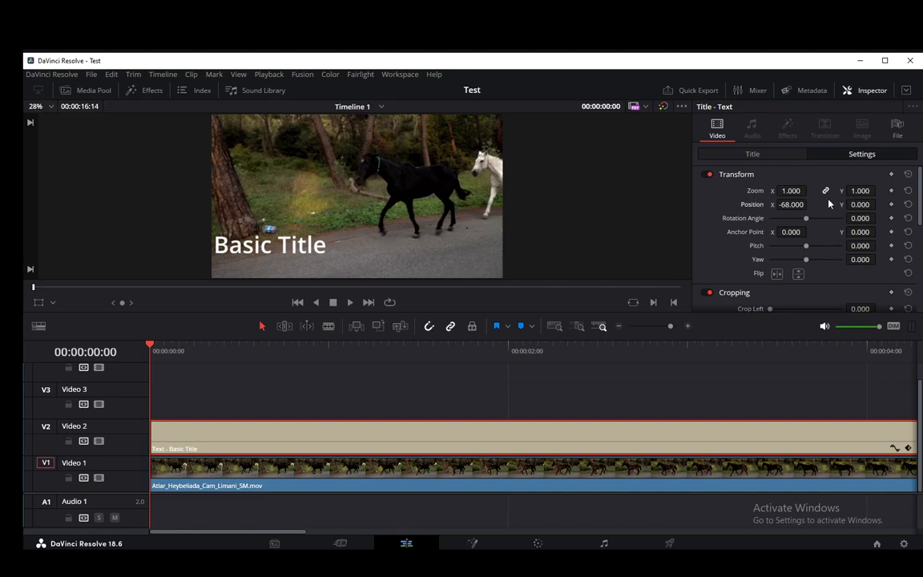
Drag the title lower to the frame's bottom edge and slightly left.
drag(269, 245, 272, 262)
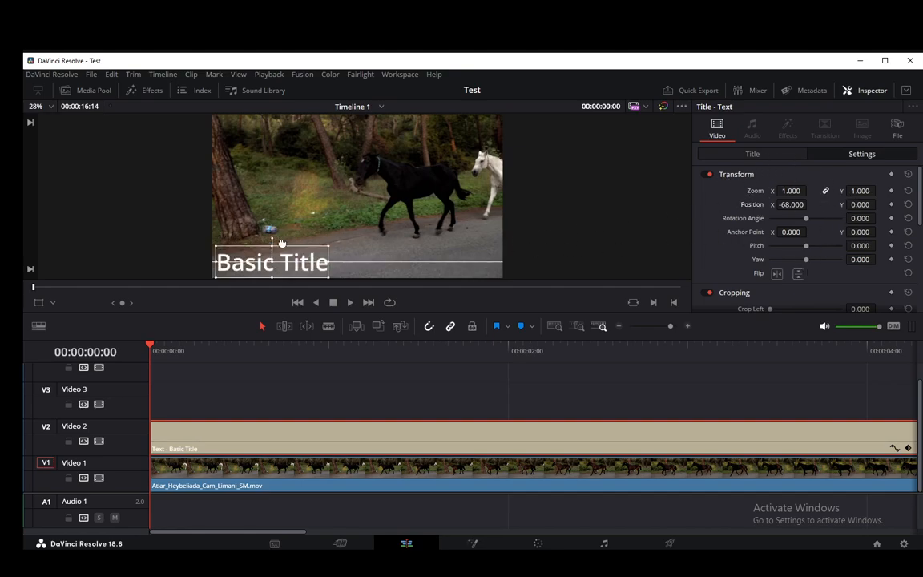
drag(272, 262, 257, 262)
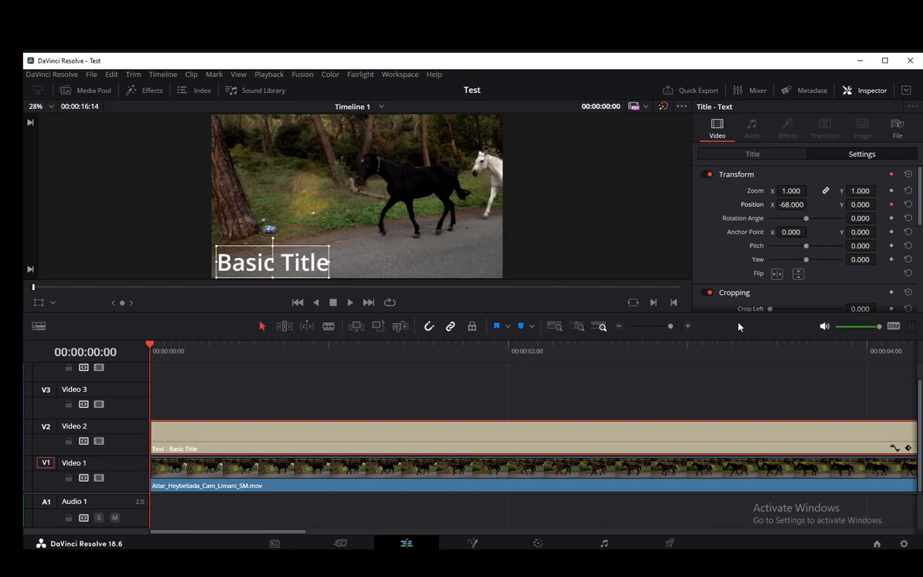
mouse_move(290, 318)
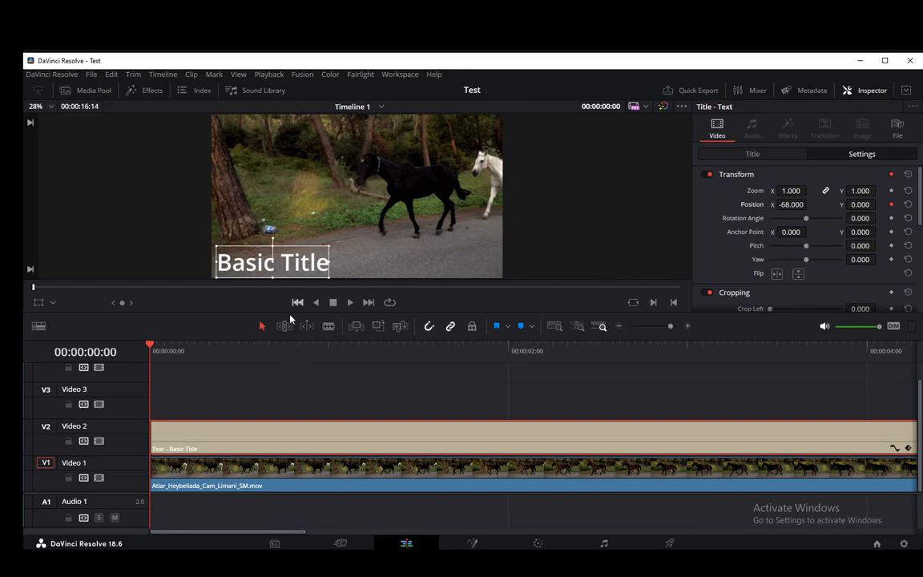
click(701, 347)
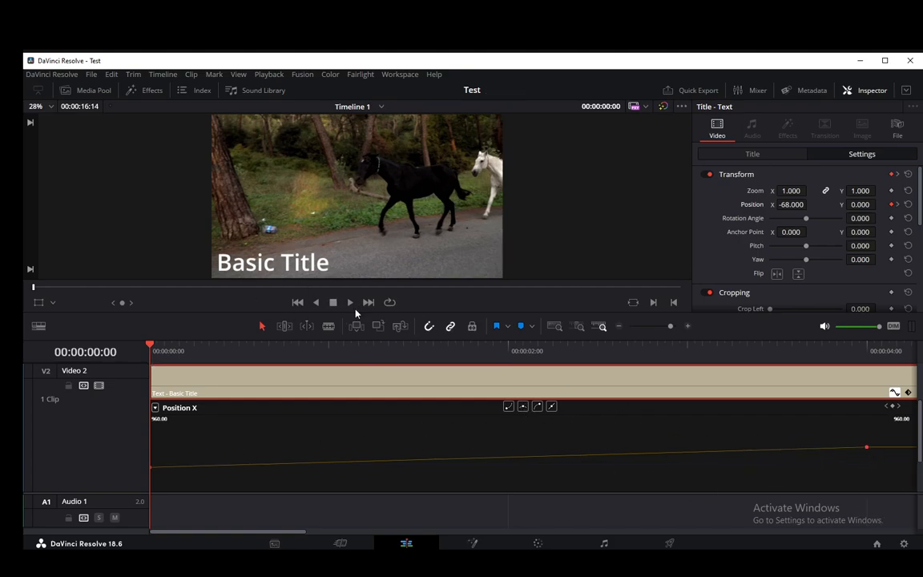
Play the clip to preview the title sliding to the right edge.
click(349, 302)
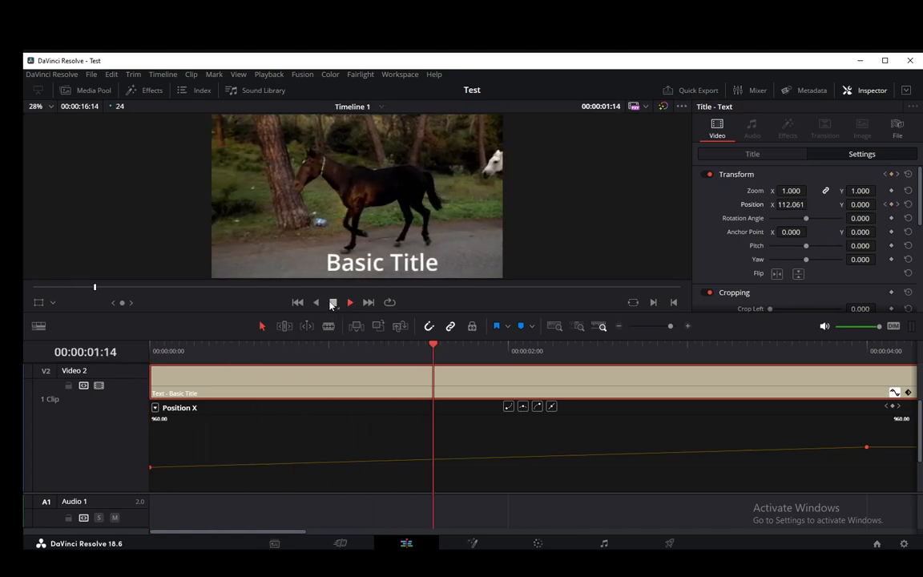
click(333, 303)
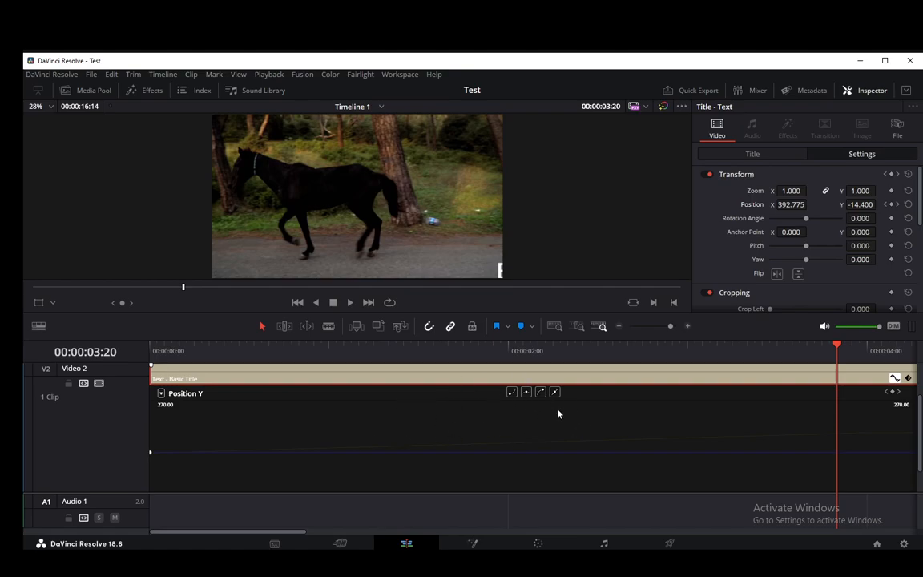
mouse_move(550, 307)
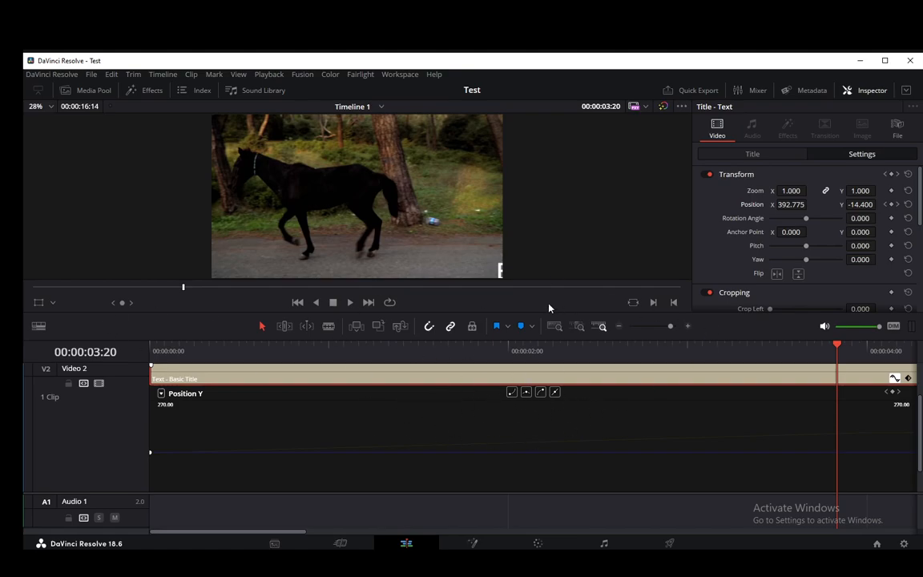
mouse_move(596, 247)
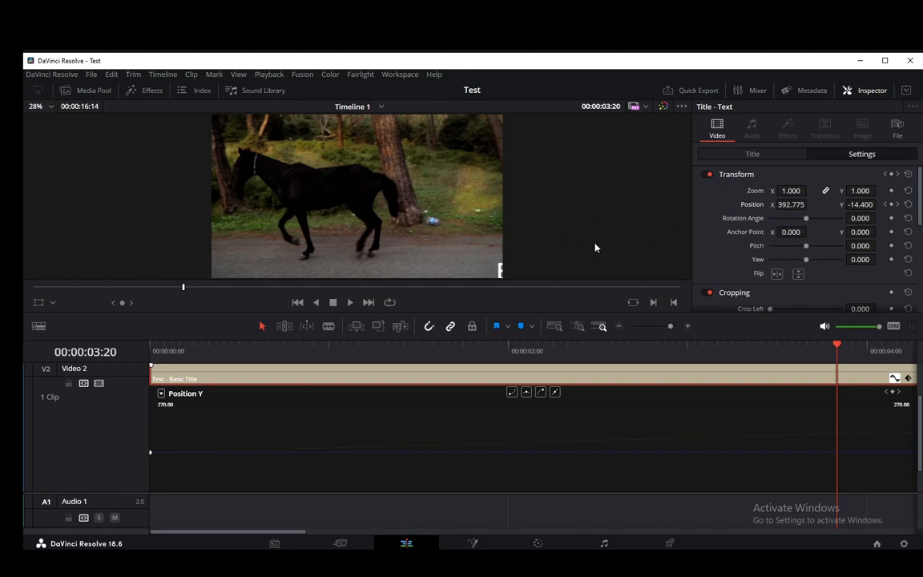
mouse_move(526, 257)
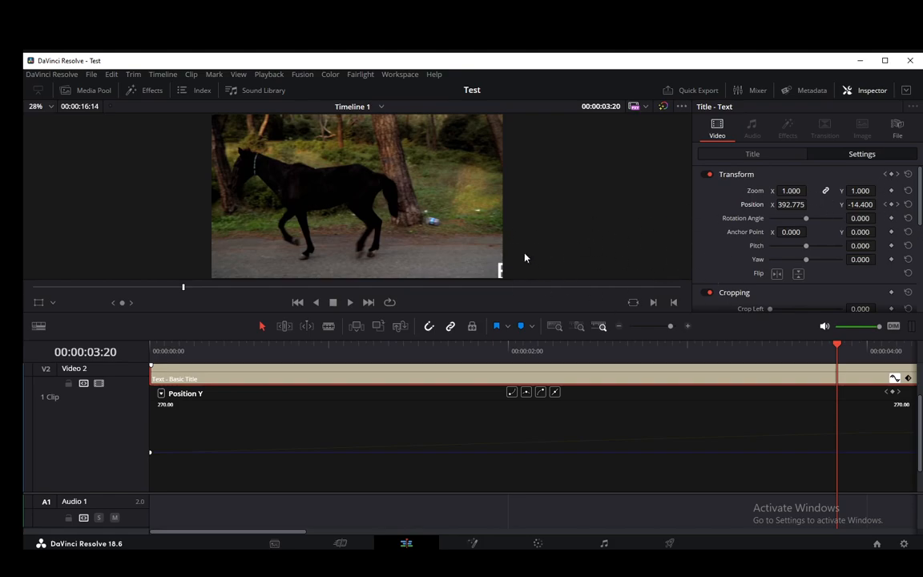
mouse_move(489, 281)
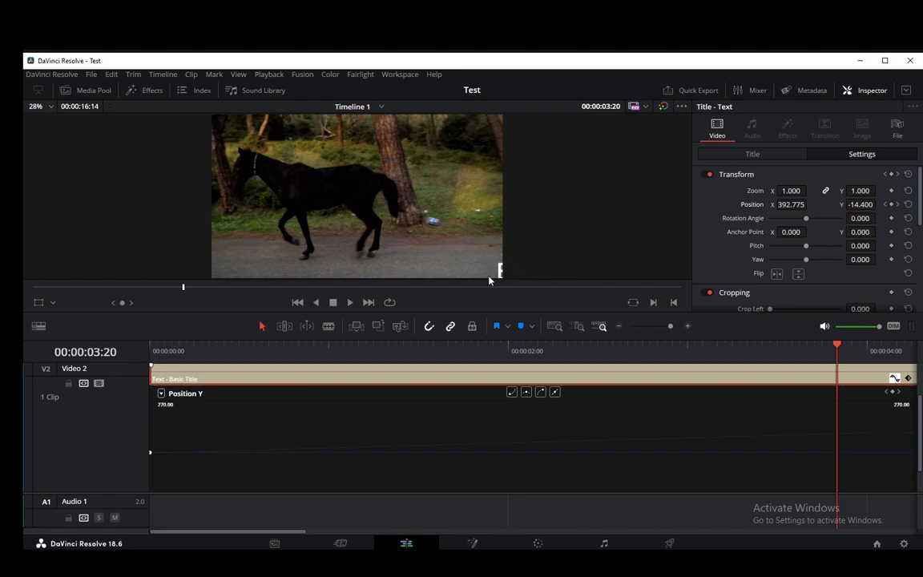
mouse_move(451, 264)
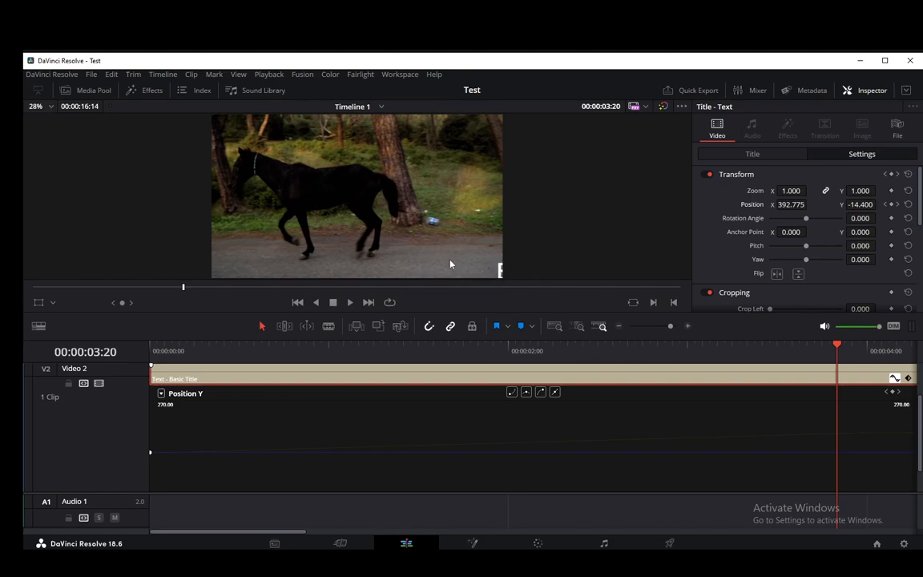